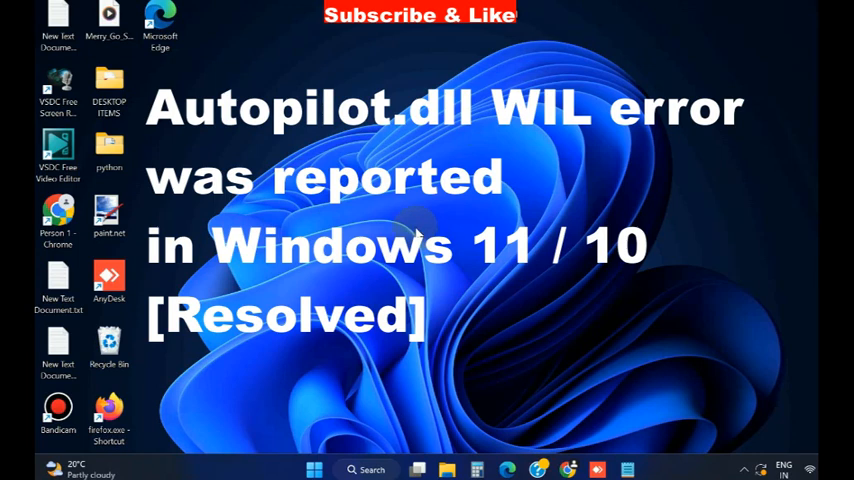
{"action": "mouse_move", "coordinate": [368, 360]}
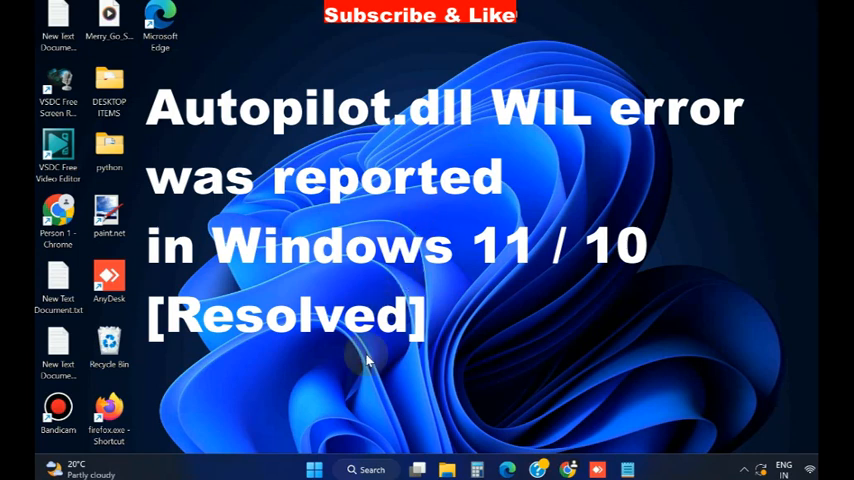
Review the Windows Update page in Settings via the Start quick links, then close Settings.
{"action": "right_click", "coordinate": [314, 468]}
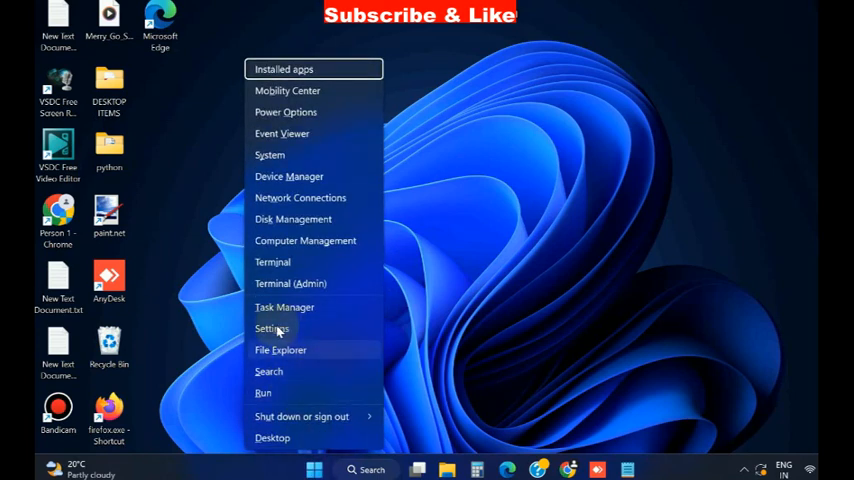
{"action": "left_click", "coordinate": [272, 328]}
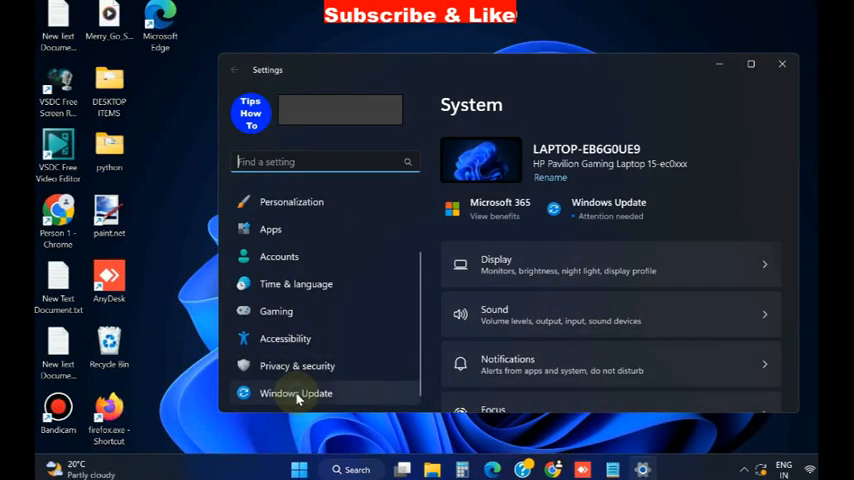
{"action": "left_click", "coordinate": [296, 392]}
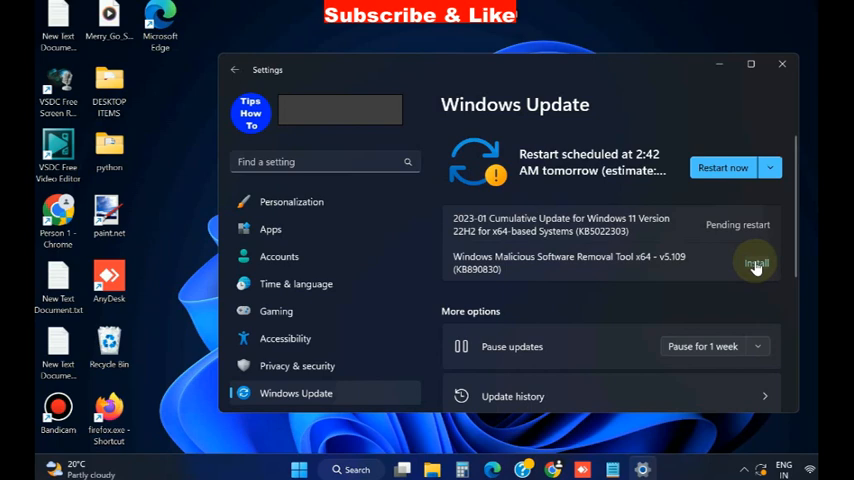
{"action": "left_click", "coordinate": [782, 64]}
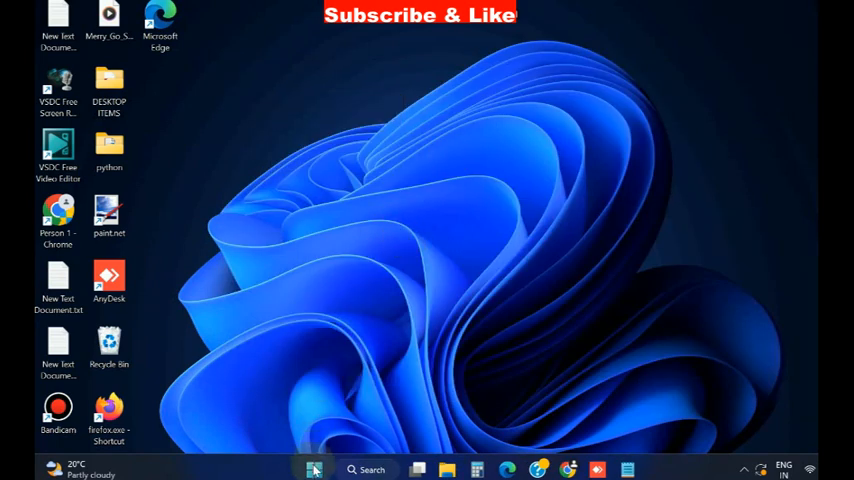
Launch Services from search and stop the Microsoft Account Sign-in Assistant service.
{"action": "left_click", "coordinate": [366, 468]}
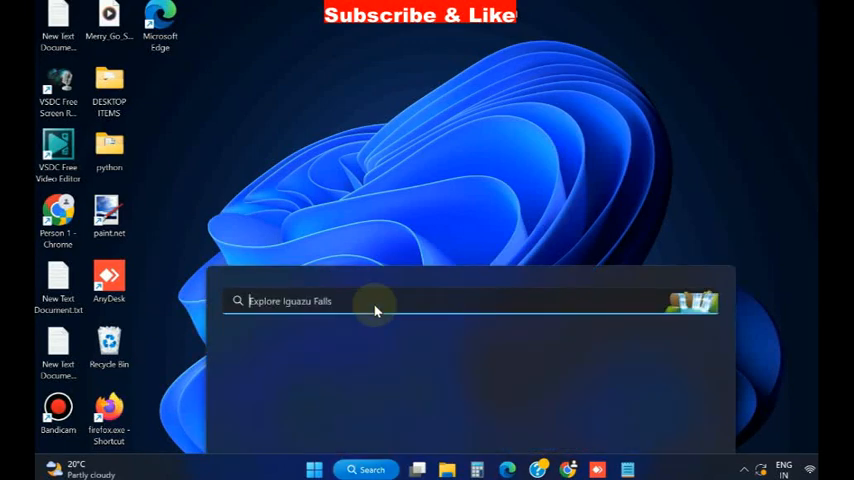
{"action": "type", "text": "services"}
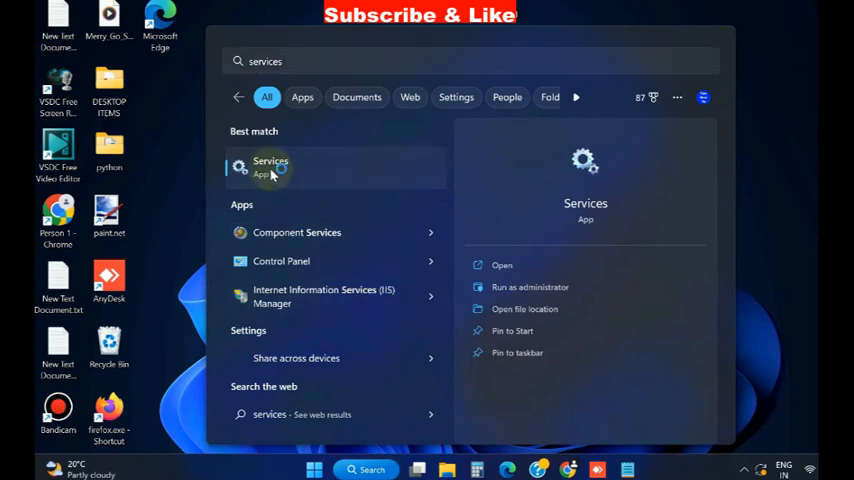
{"action": "left_click", "coordinate": [270, 168]}
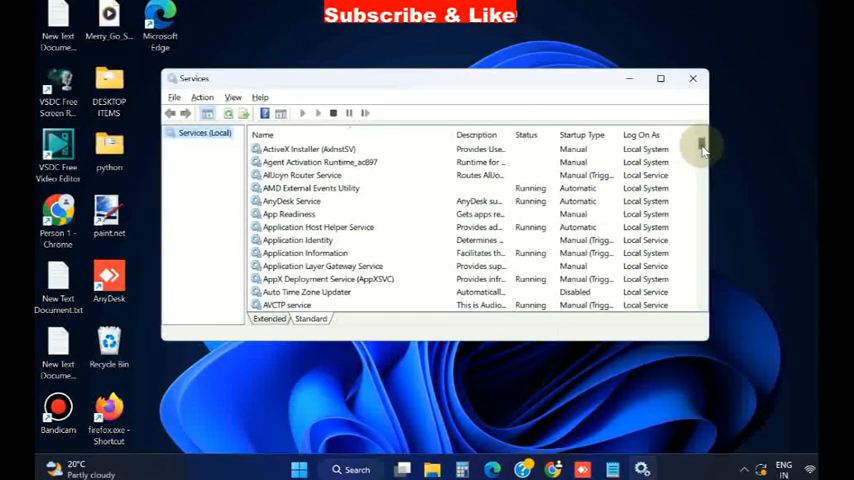
{"action": "scroll", "scroll_direction": "down", "scroll_amount": 3}
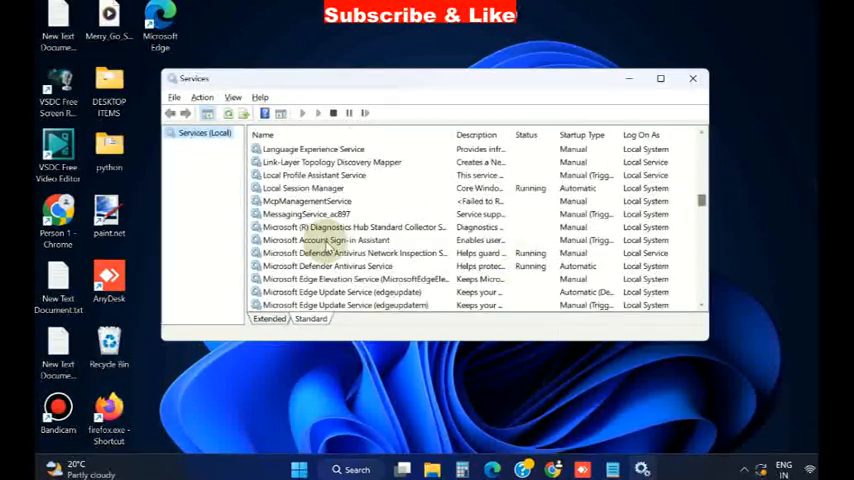
{"action": "left_click", "coordinate": [324, 240]}
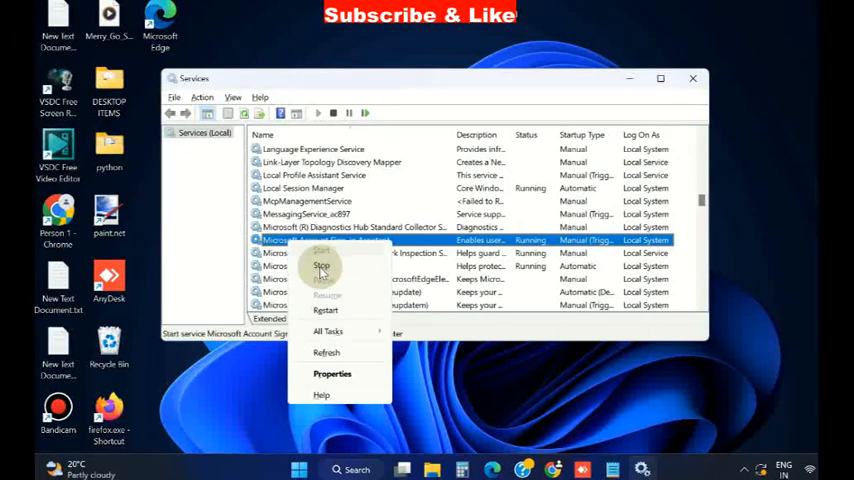
{"action": "mouse_move", "coordinate": [320, 266]}
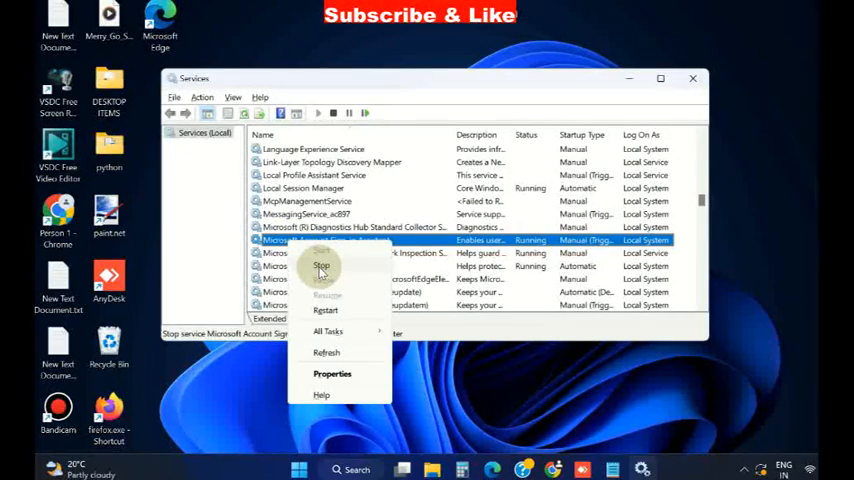
{"action": "left_click", "coordinate": [320, 266]}
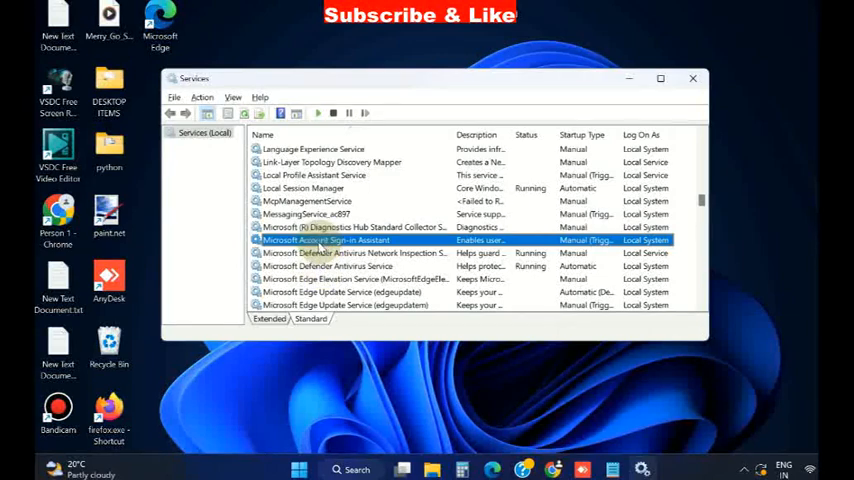
Set the Microsoft Account Sign-in Assistant startup type to Disabled and close Services.
{"action": "double_click", "coordinate": [326, 240]}
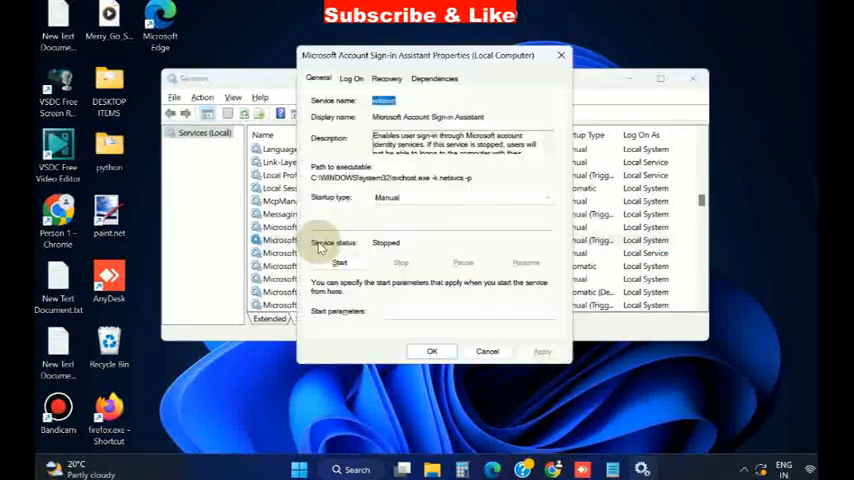
{"action": "left_click", "coordinate": [460, 196]}
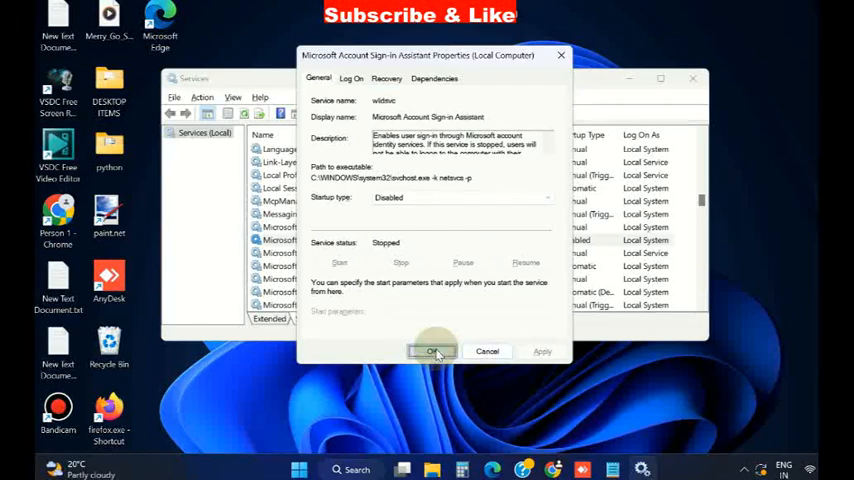
{"action": "left_click", "coordinate": [432, 352]}
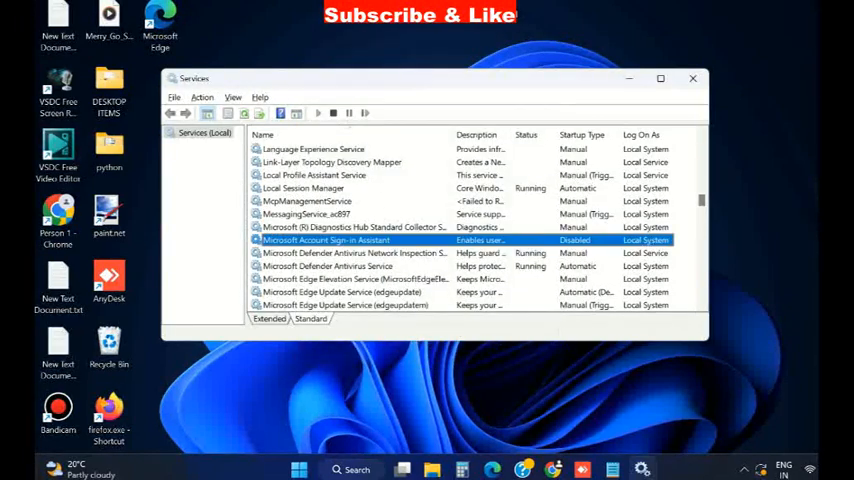
{"action": "left_click", "coordinate": [692, 78]}
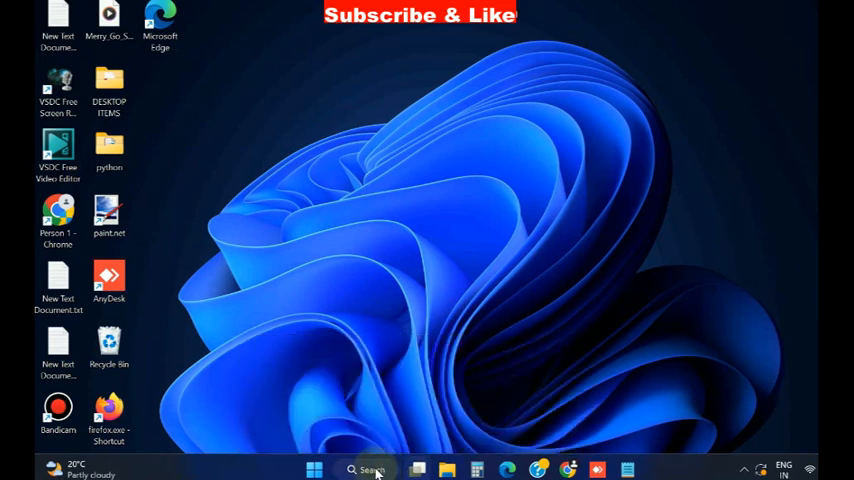
Start an elevated Command Prompt via search for 'cmd' and approve the UAC prompt.
{"action": "left_click", "coordinate": [368, 468]}
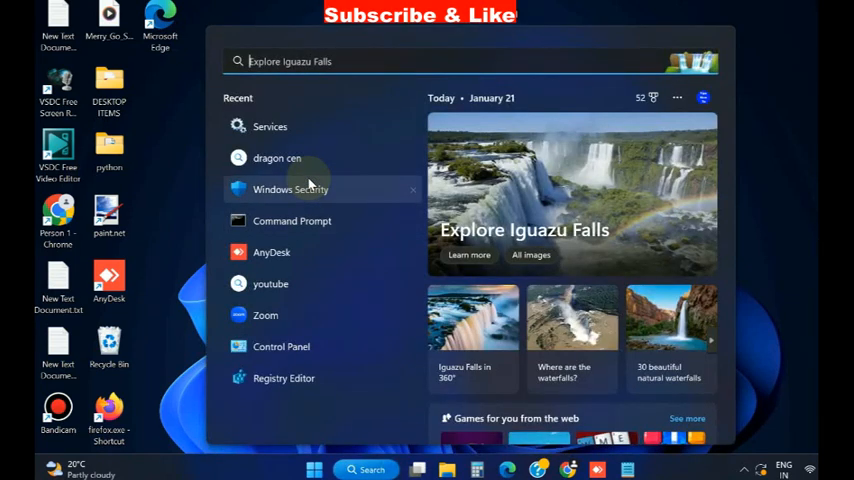
{"action": "type", "text": "cmd"}
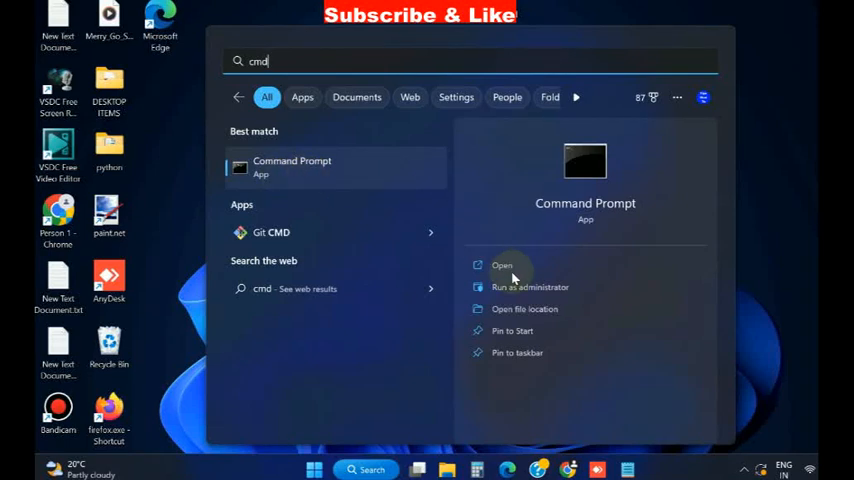
{"action": "mouse_move", "coordinate": [516, 292]}
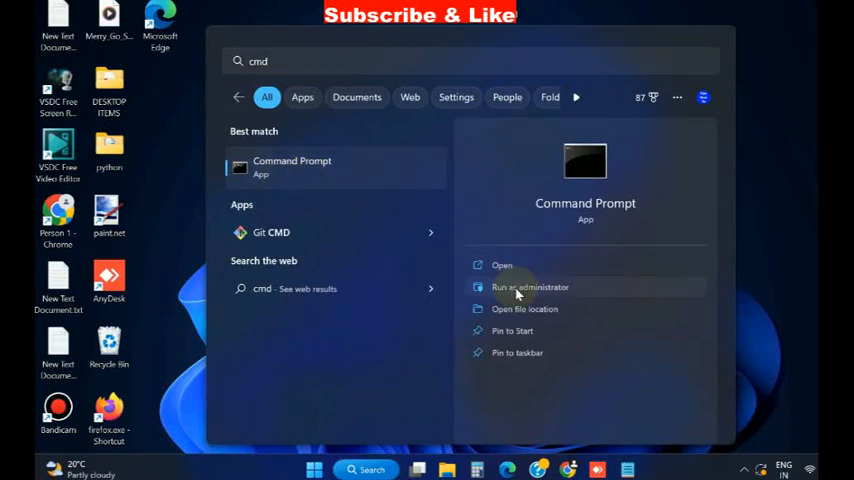
{"action": "left_click", "coordinate": [530, 288]}
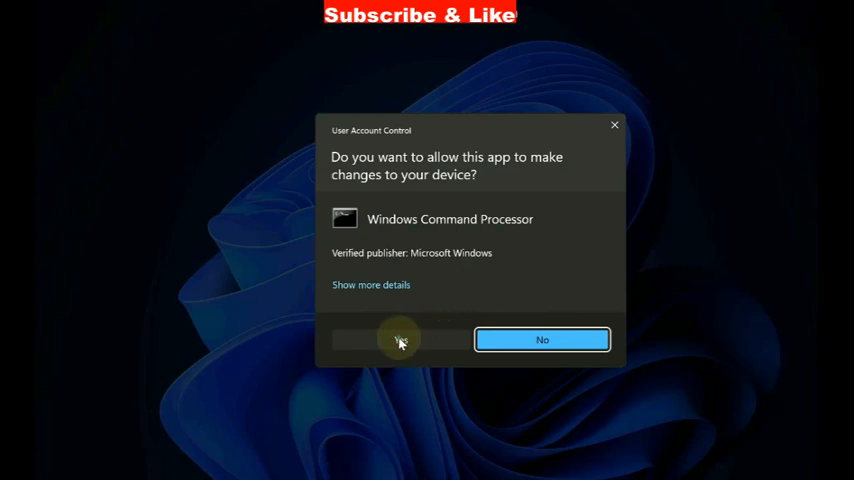
{"action": "left_click", "coordinate": [400, 340]}
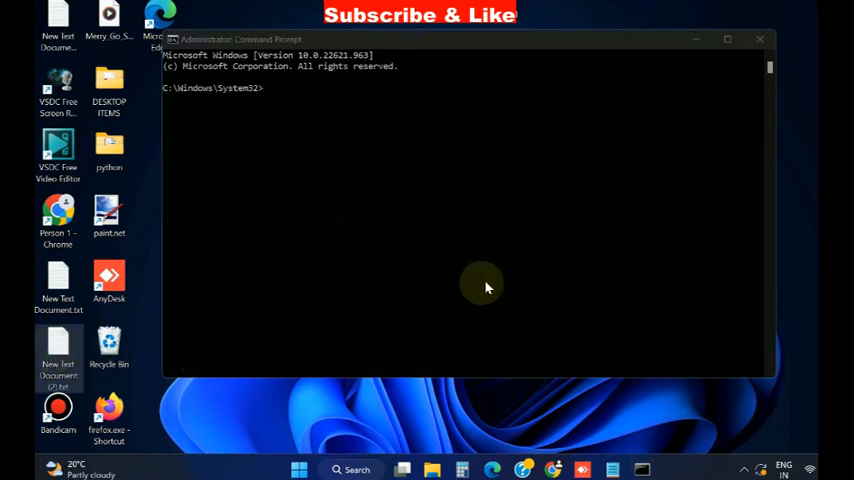
Run DISM /Online /Cleanup-Image /CheckHealth, which reports no component store corruption.
{"action": "double_click", "coordinate": [58, 350]}
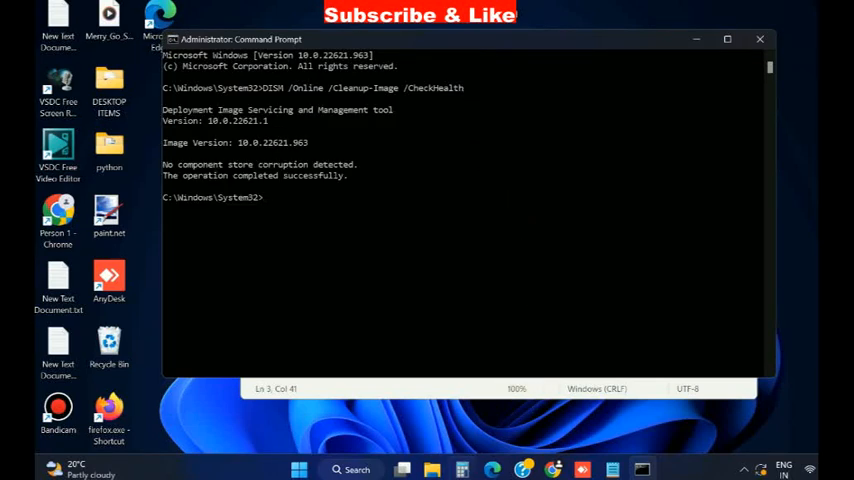
{"action": "left_click", "coordinate": [612, 468]}
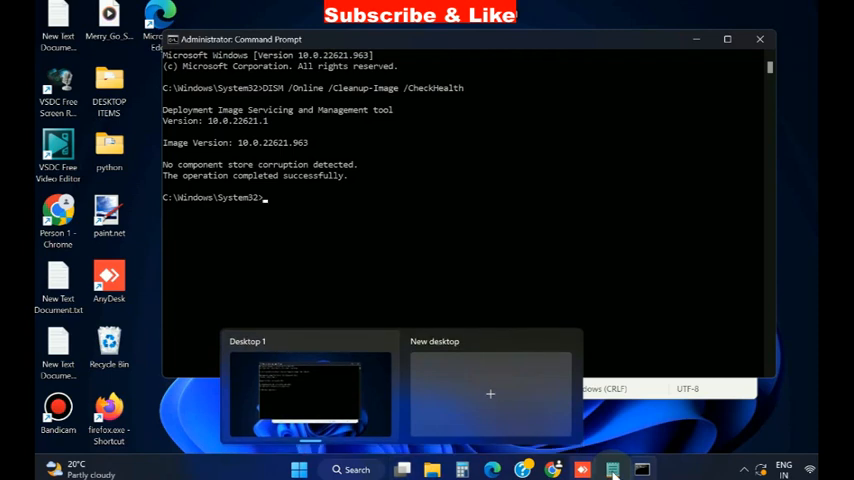